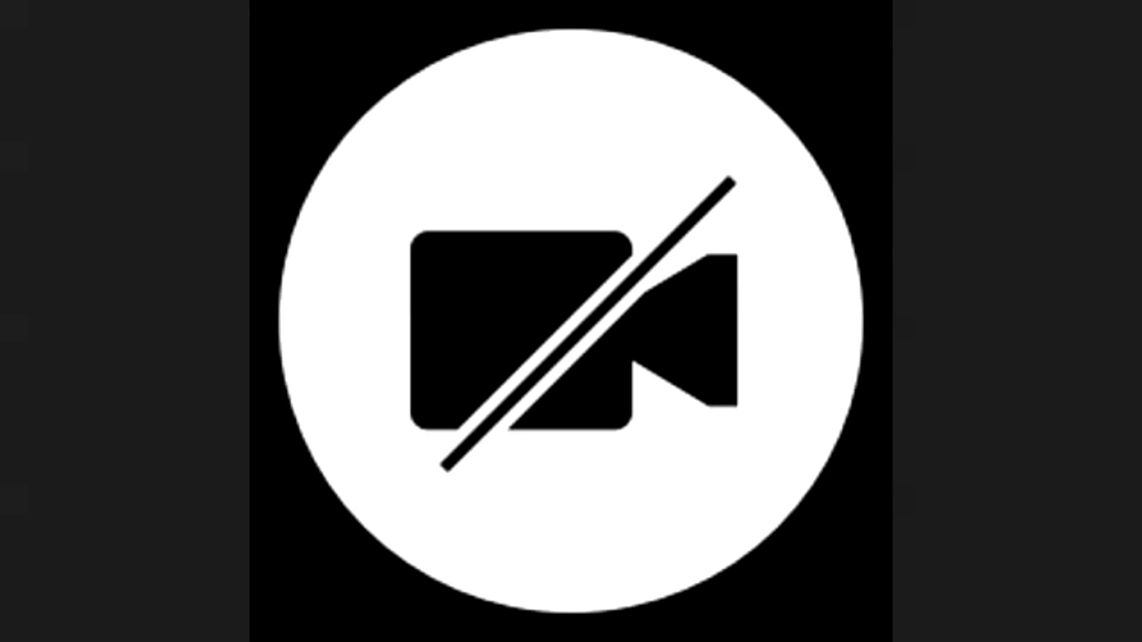
pyautogui.click(571, 321)
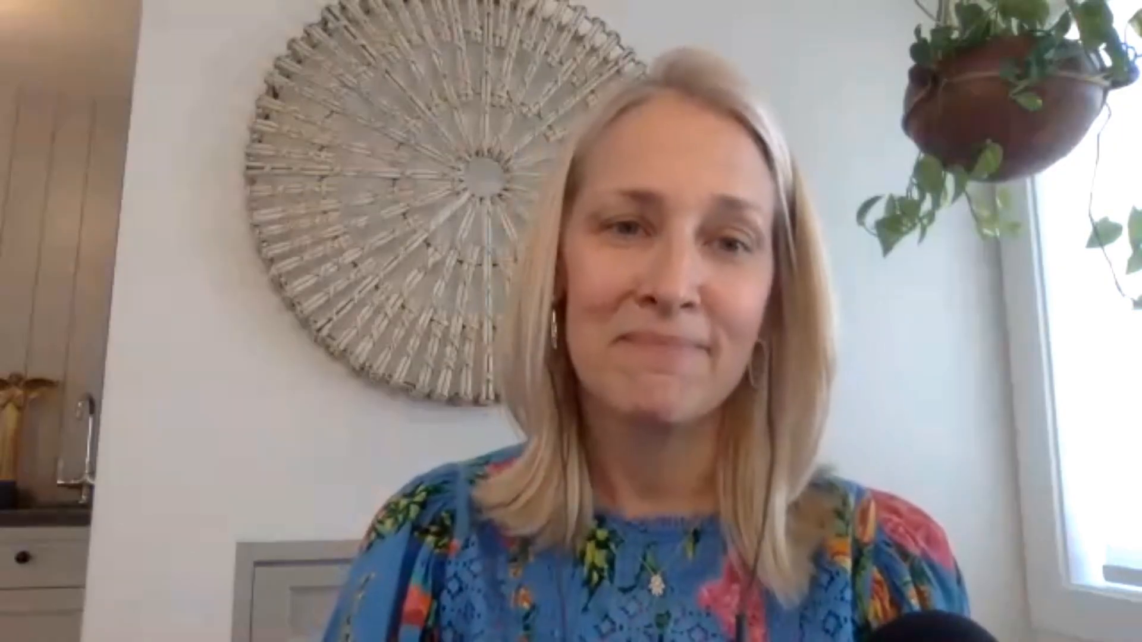